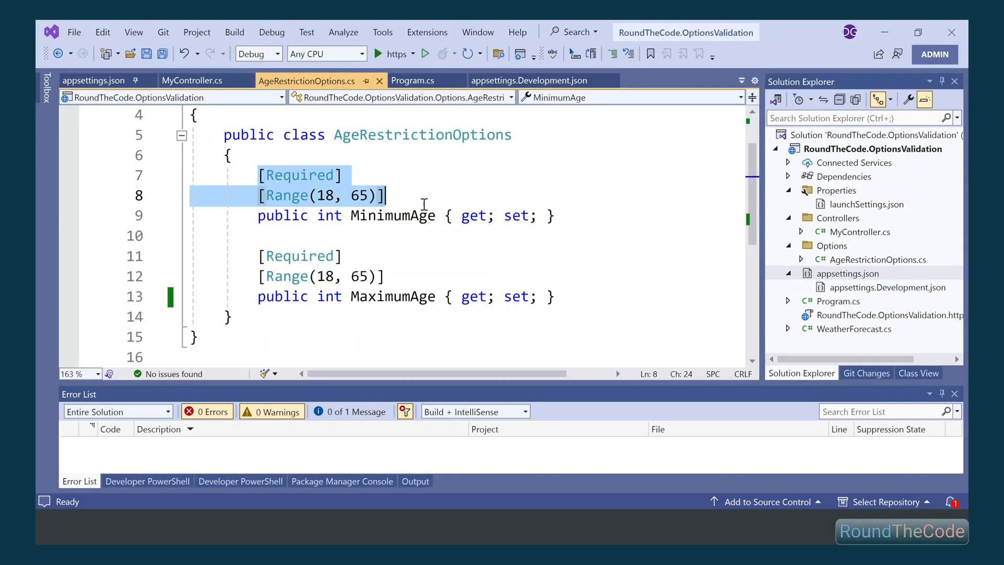
Delete the AddOptions/ValidateDataAnnotations/ValidateOnStart lines from Program.cs and switch to appsettings.json.
left_click(413, 80)
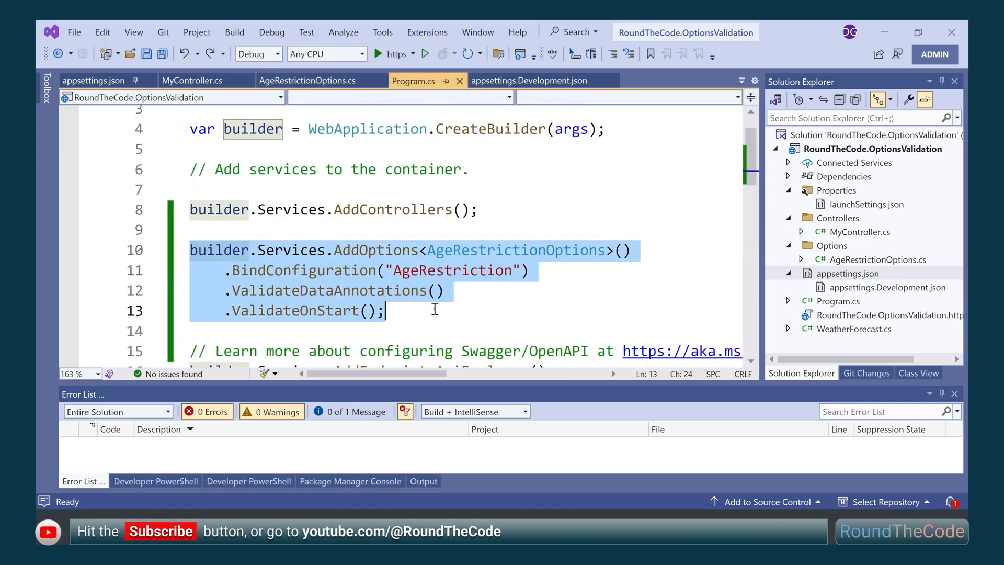
key("Delete")
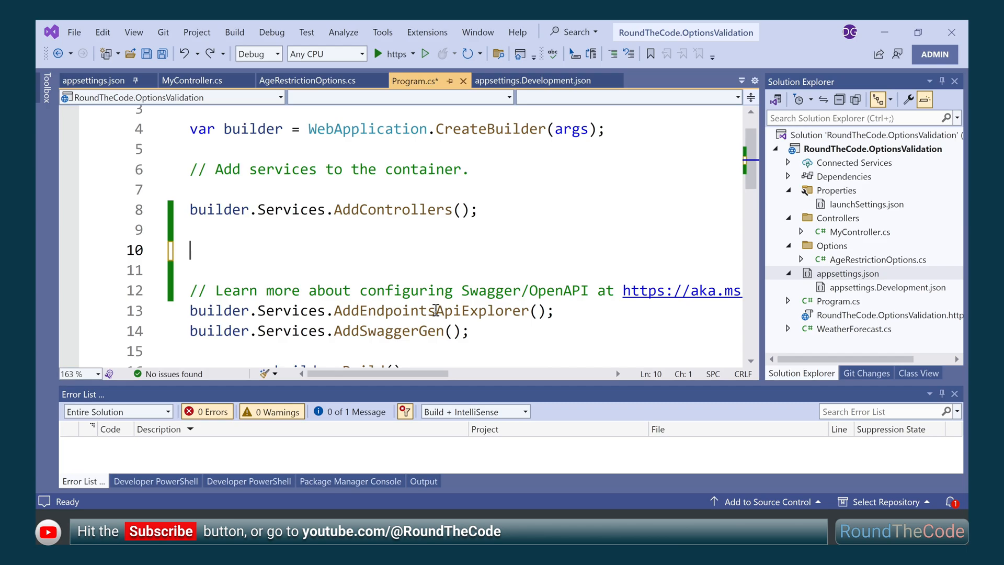
left_click(93, 81)
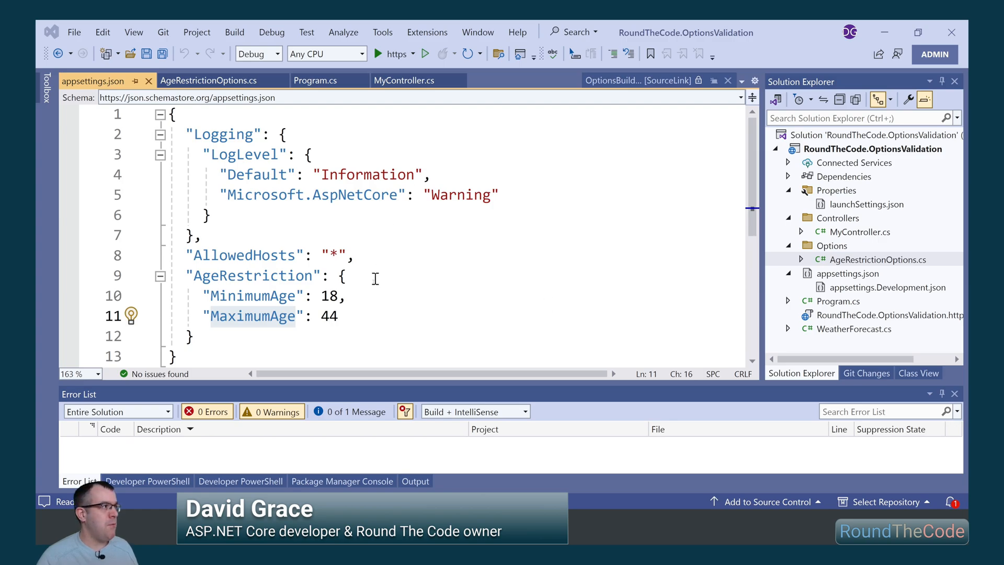
Review MaximumAge in appsettings.json, the AgeRestrictionOptions class and the Program.cs startup code.
left_click(186, 275)
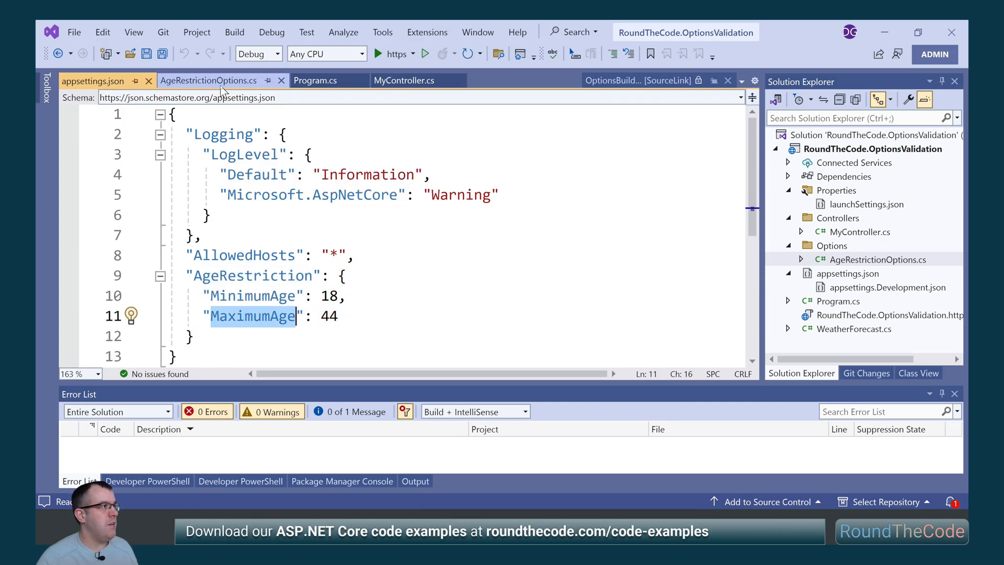
left_click(208, 80)
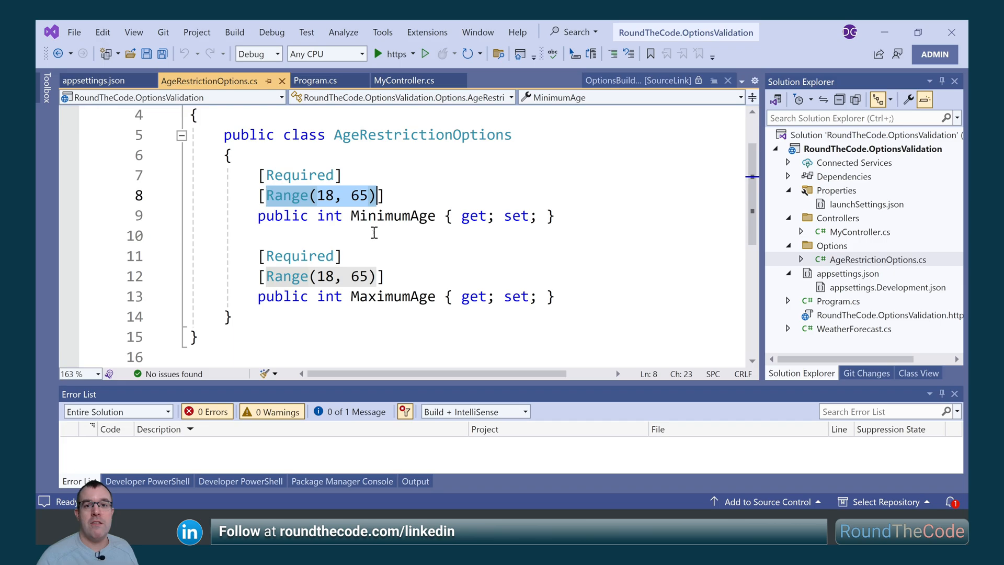
left_click(314, 80)
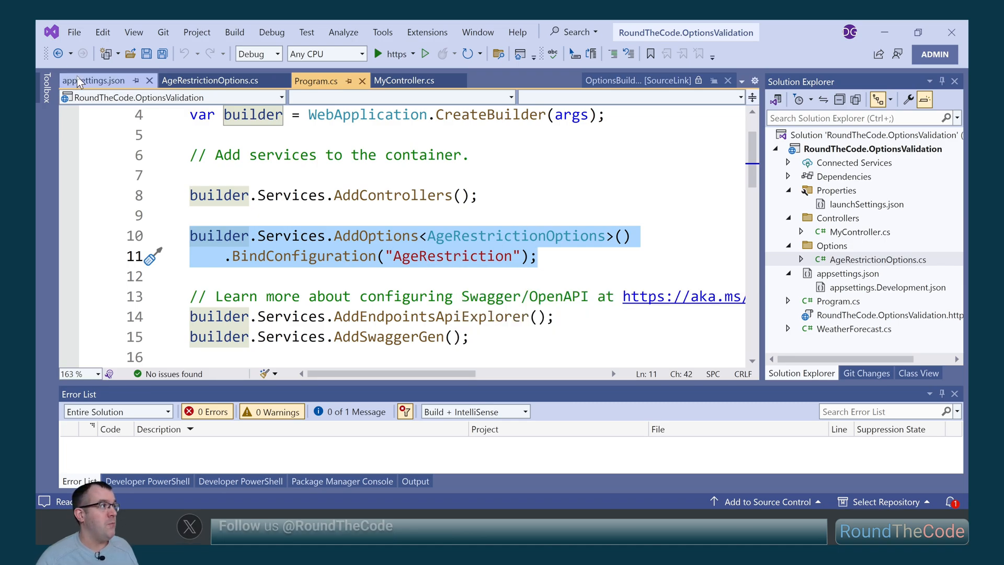
left_click(93, 80)
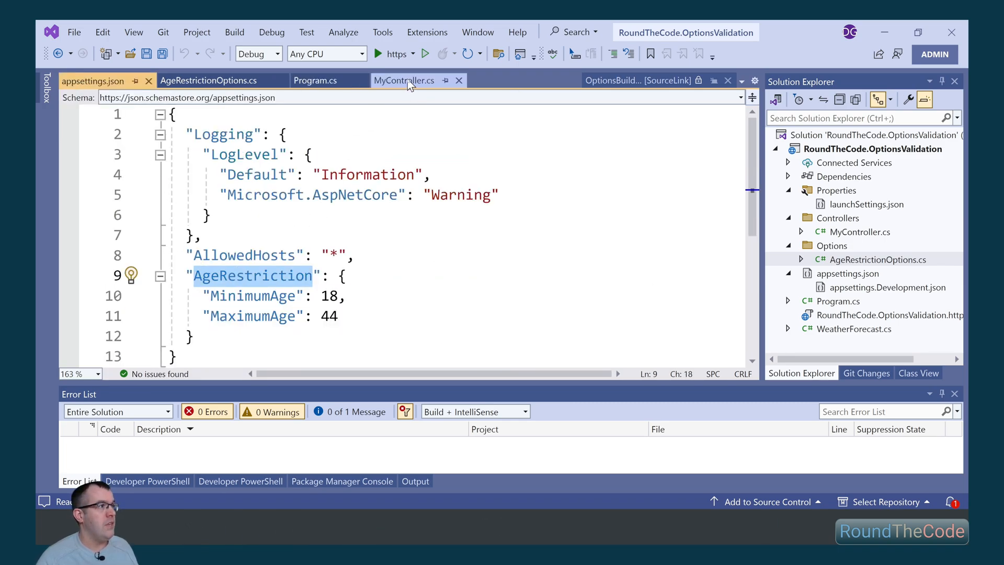
Bring up MyController.cs at its Get action returning the options value.
left_click(404, 80)
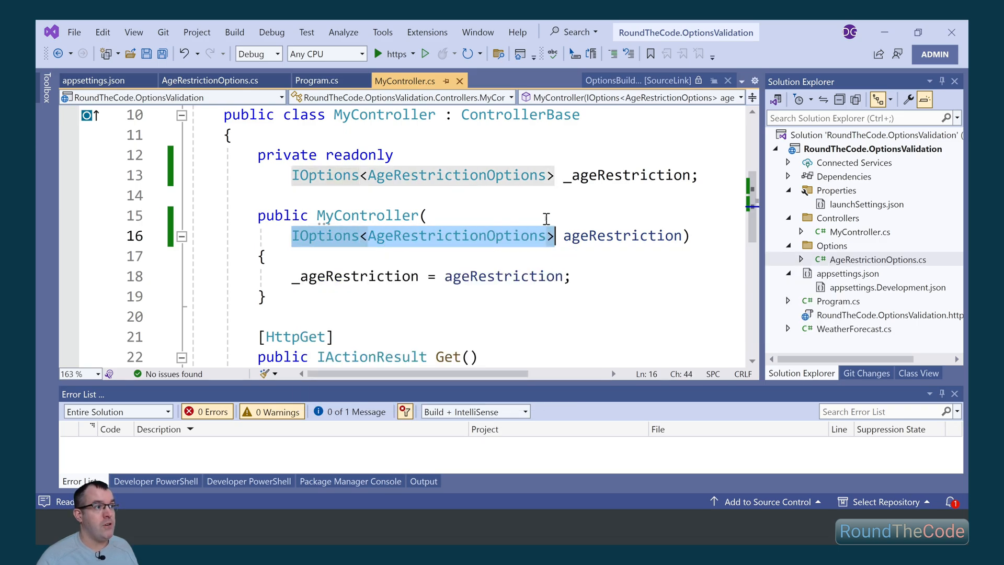
scroll("down", 3)
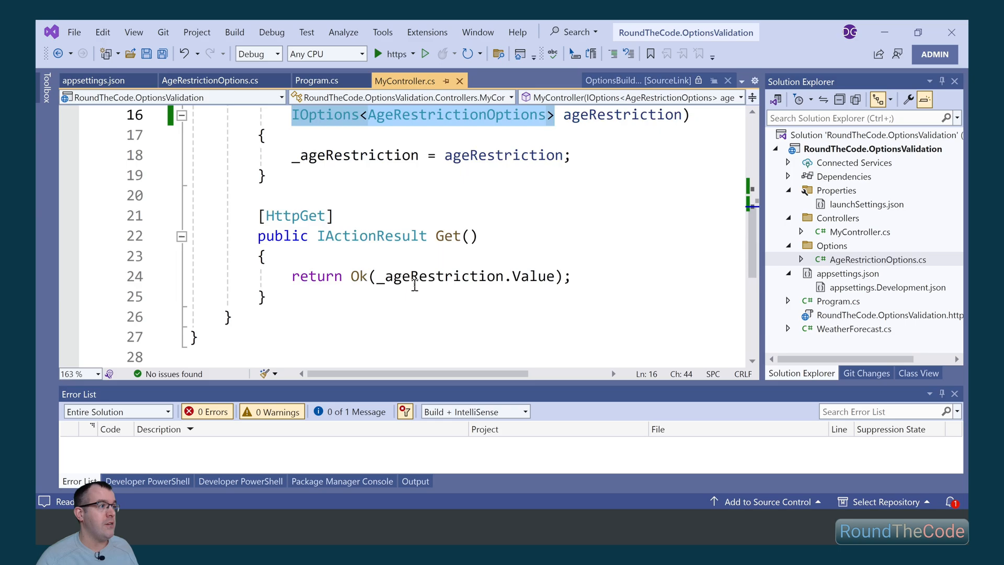
left_click(467, 276)
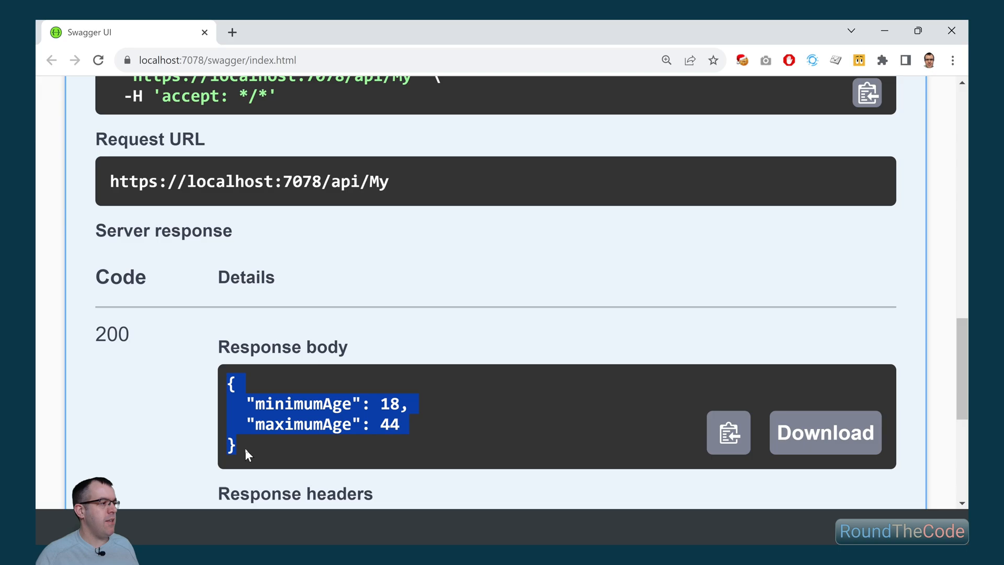
mouse_move(361, 465)
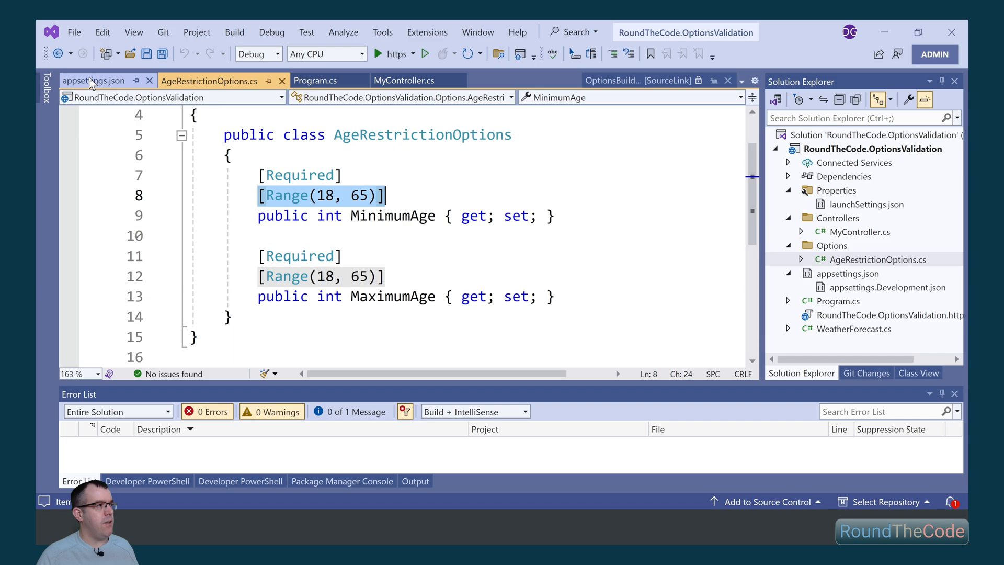
Set MinimumAge to 13 in appsettings.json, check the Range attribute, and run the API.
left_click(93, 81)
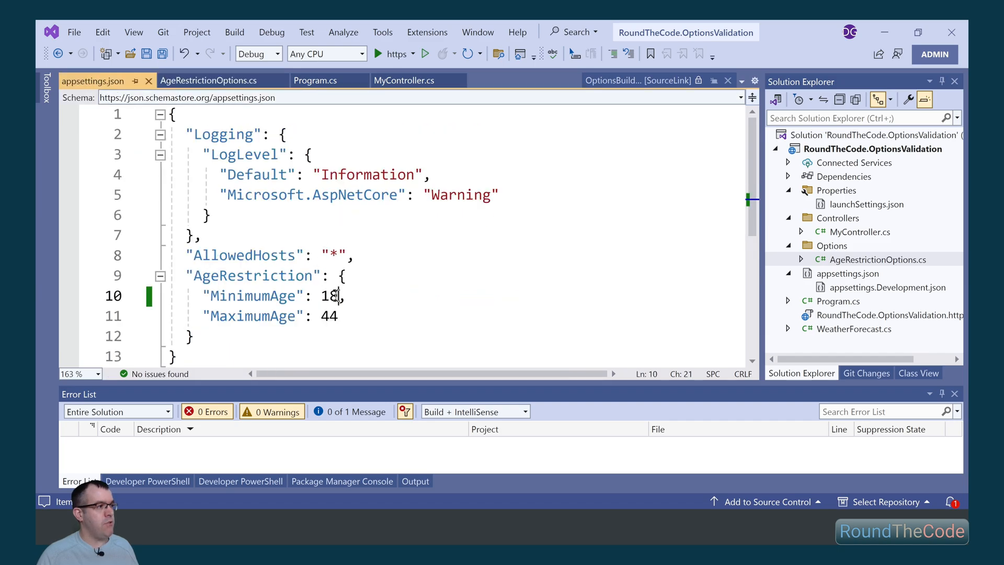
type("13")
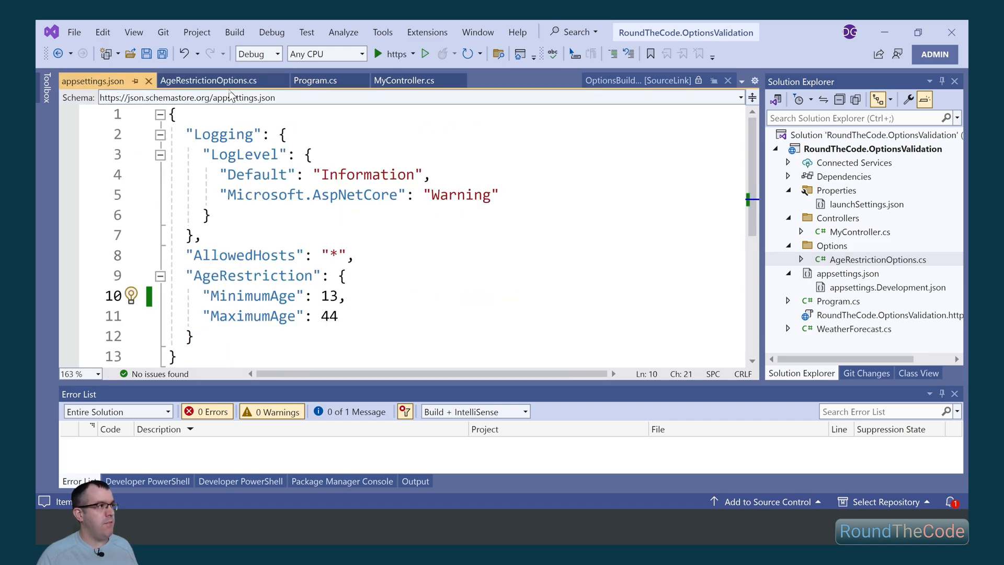
left_click(207, 81)
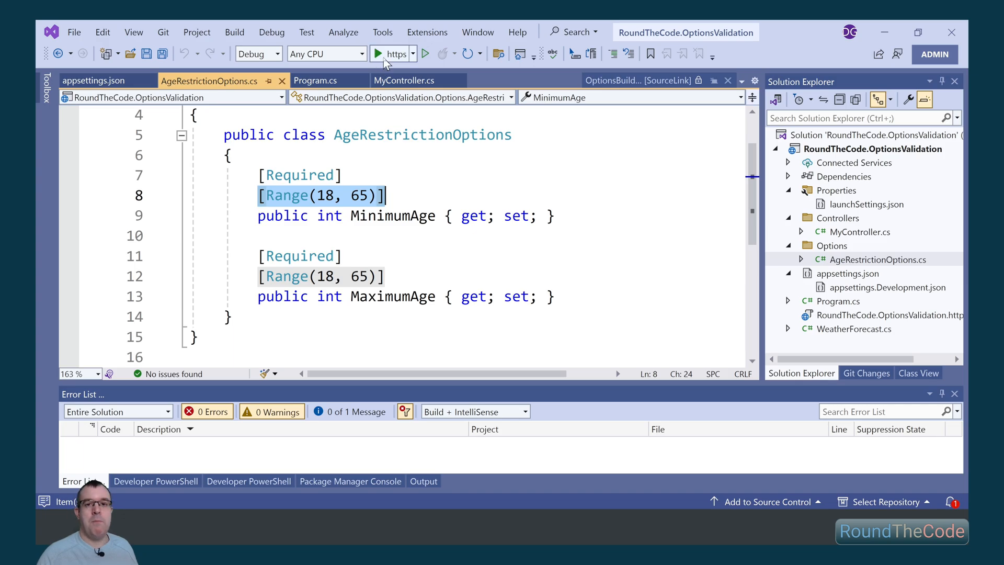
left_click(378, 53)
type(".BindConfiguration(\"AgeRestriction")
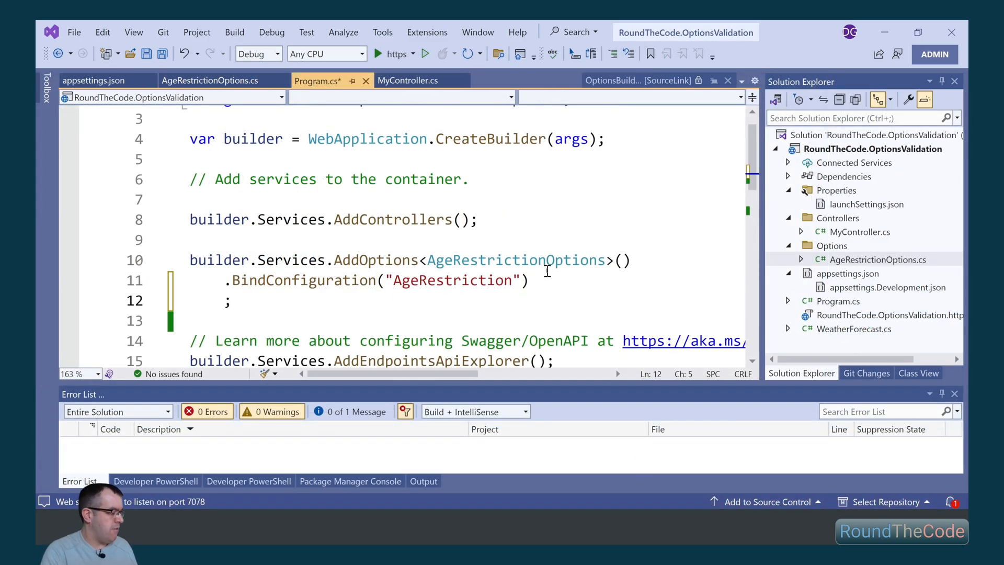
Chain .ValidateDataAnnotations() and .ValidateOnStart() onto AddOptions and run to hit the MinimumAge range error.
type(".ValidateDataAnnotations()")
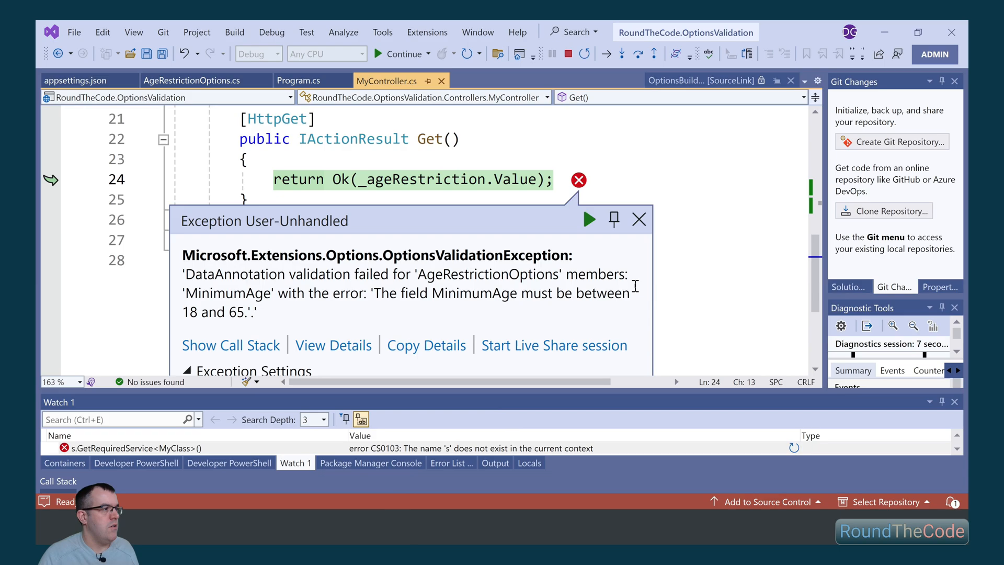
mouse_move(374, 286)
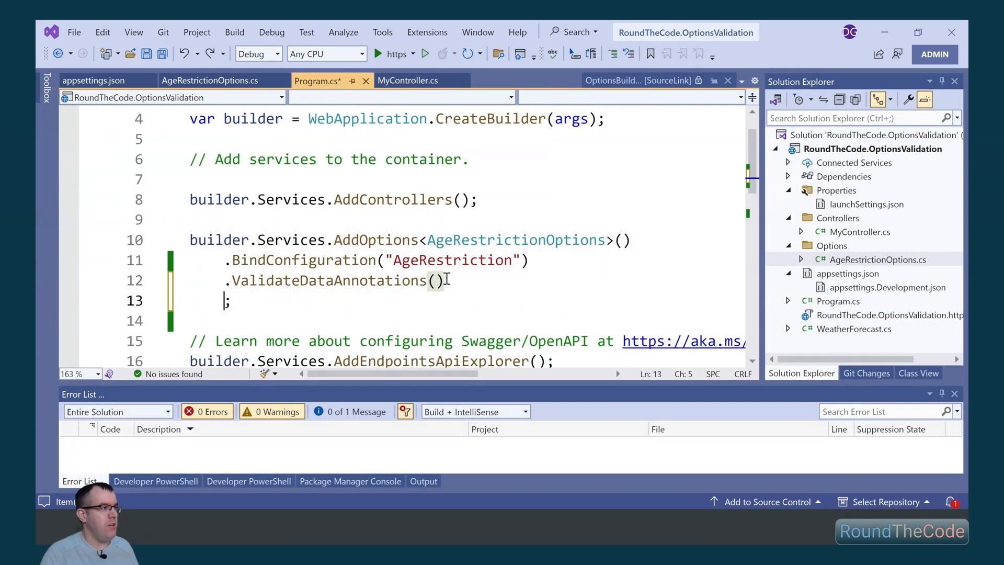
type(".va")
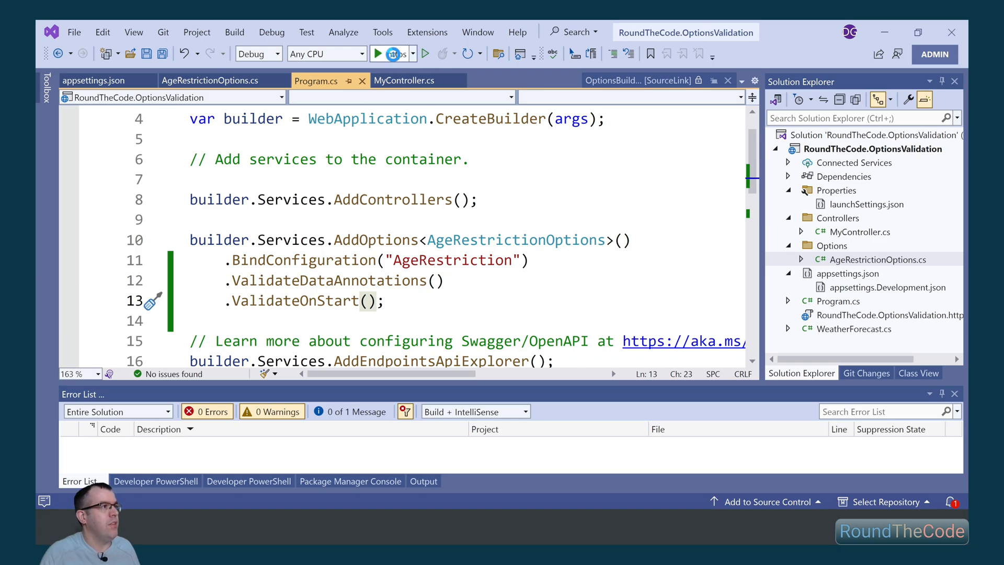
left_click(377, 53)
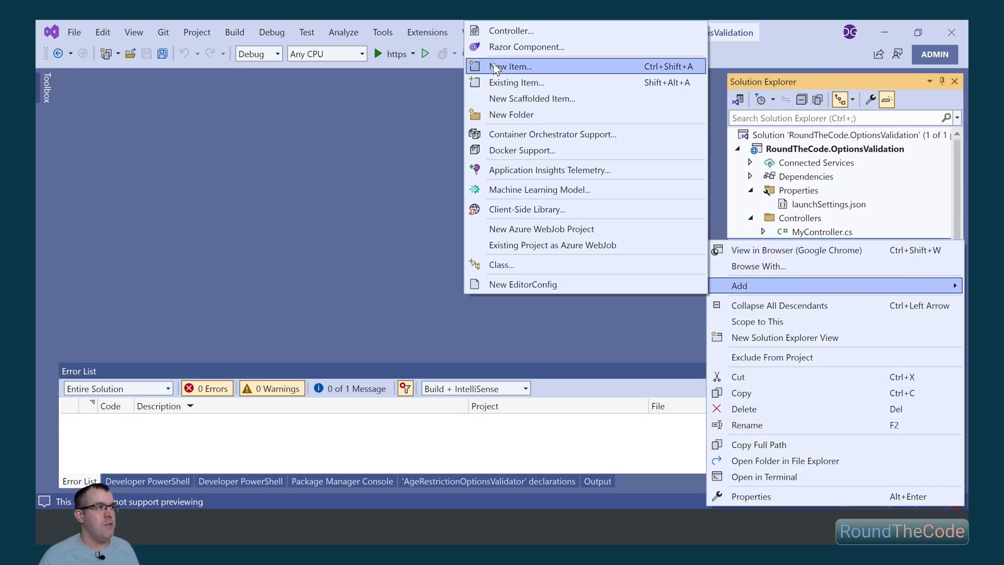
Create a partial AgeRestrictionOptionsValidator class implementing IValidateOptions<AgeRestrictionOptions>.
left_click(510, 66)
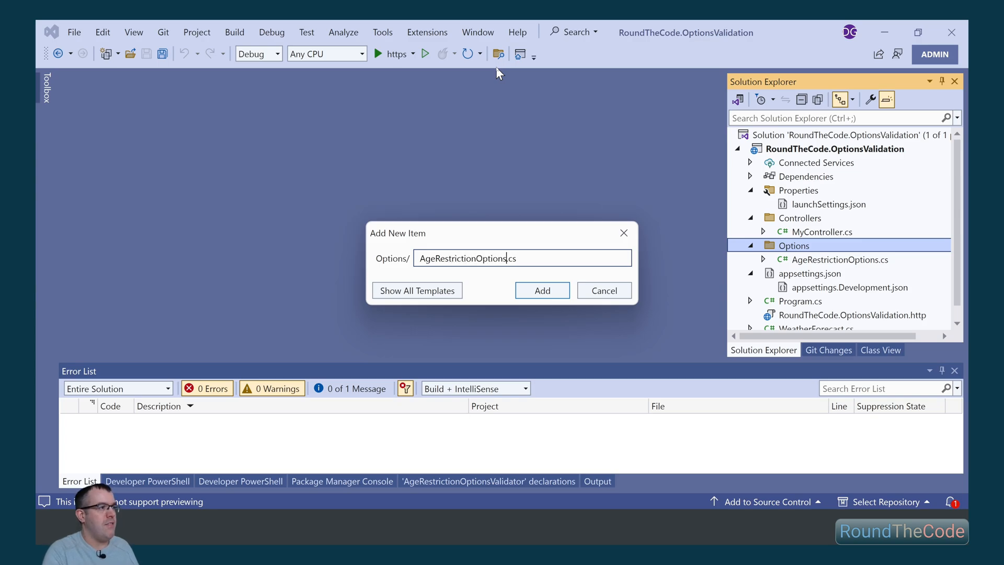
left_click(541, 290)
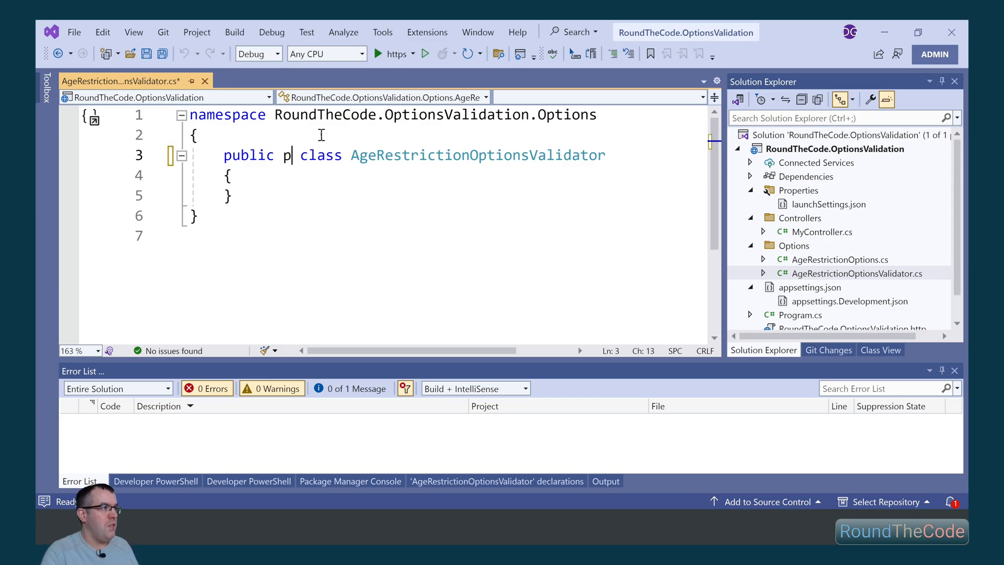
type("artial")
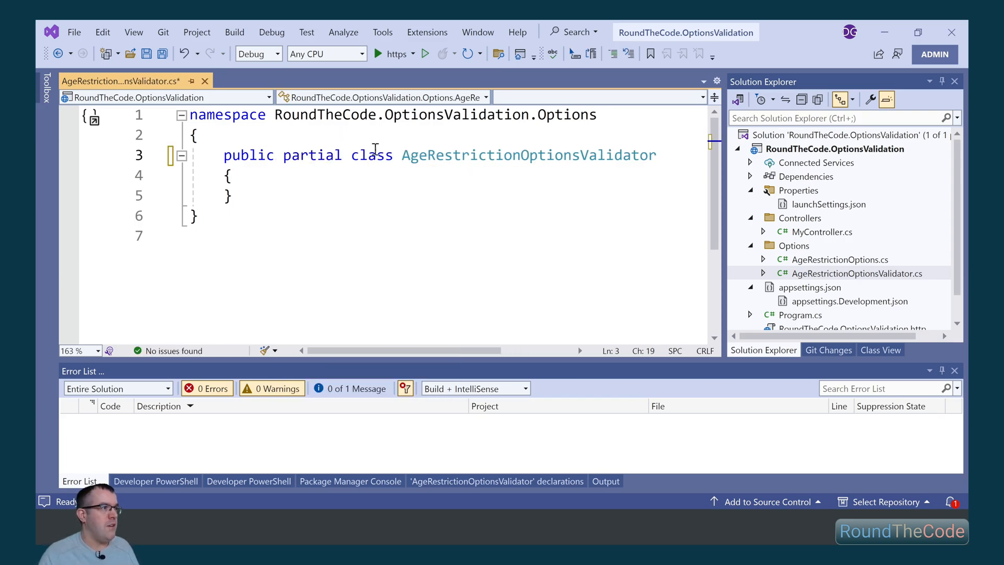
left_click(401, 155)
type(": I")
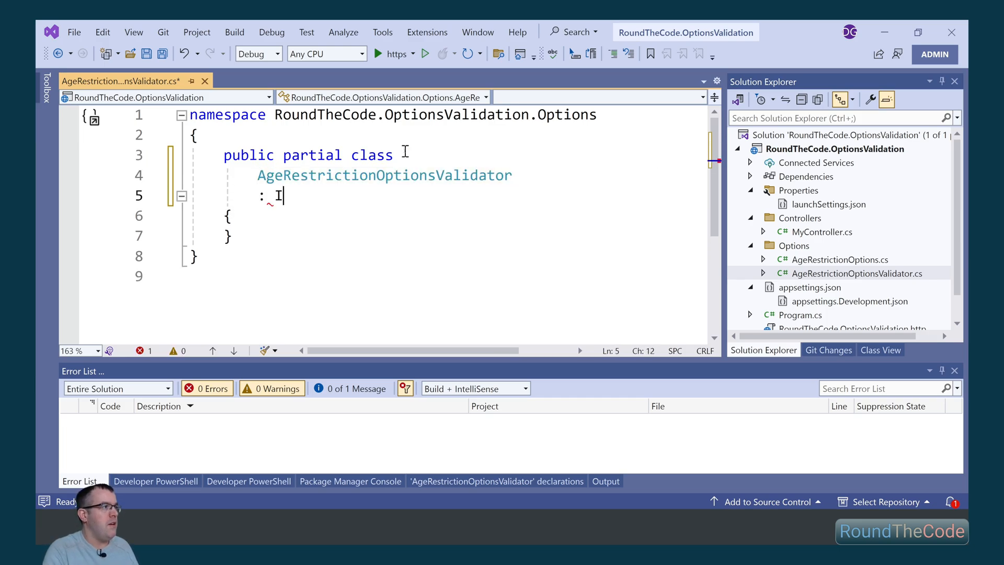
type("ValidateOptions")
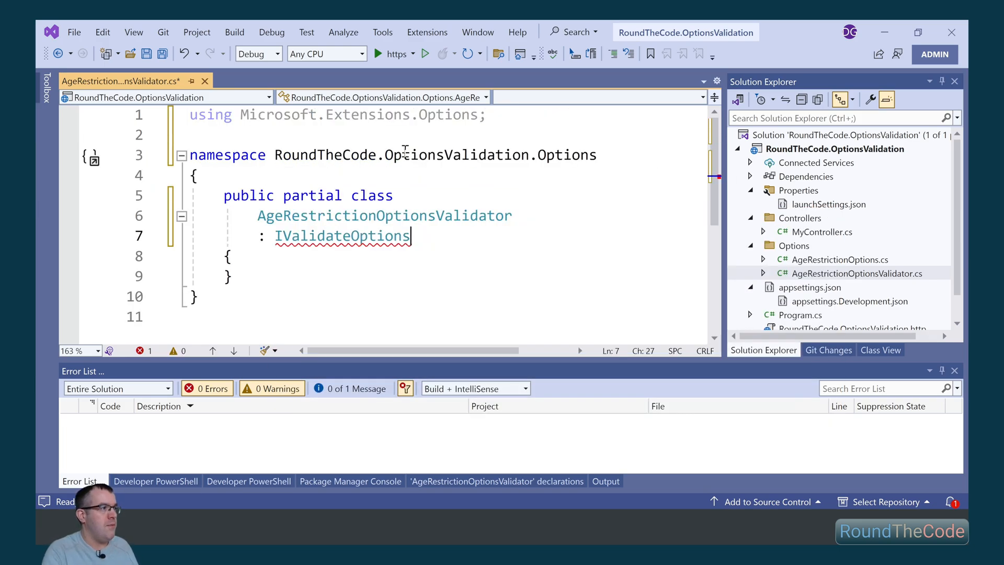
type("<Age")
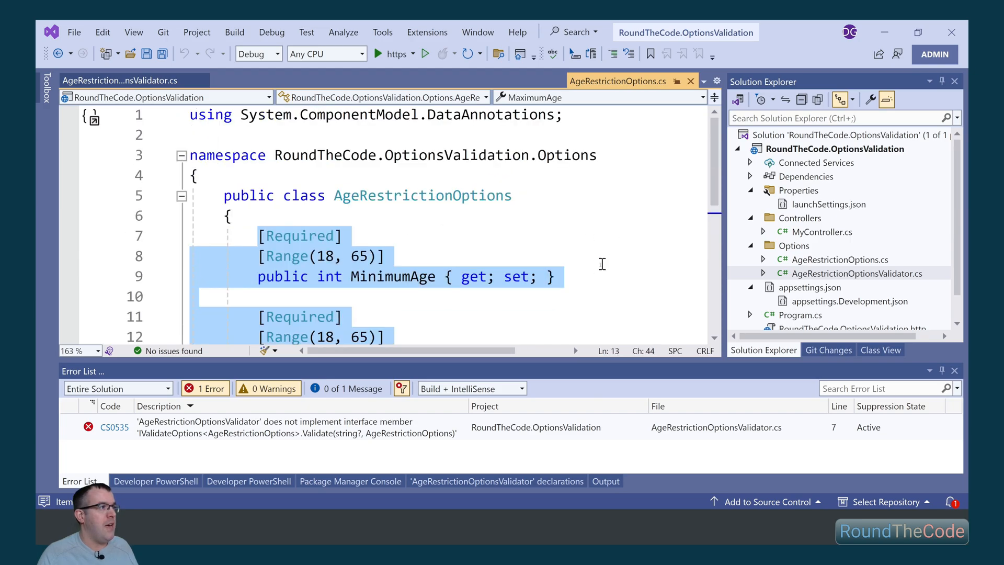
Add the [OptionsValidator] attribute and scroll through the generated Validate code in Validators.g.cs.
left_click(119, 81)
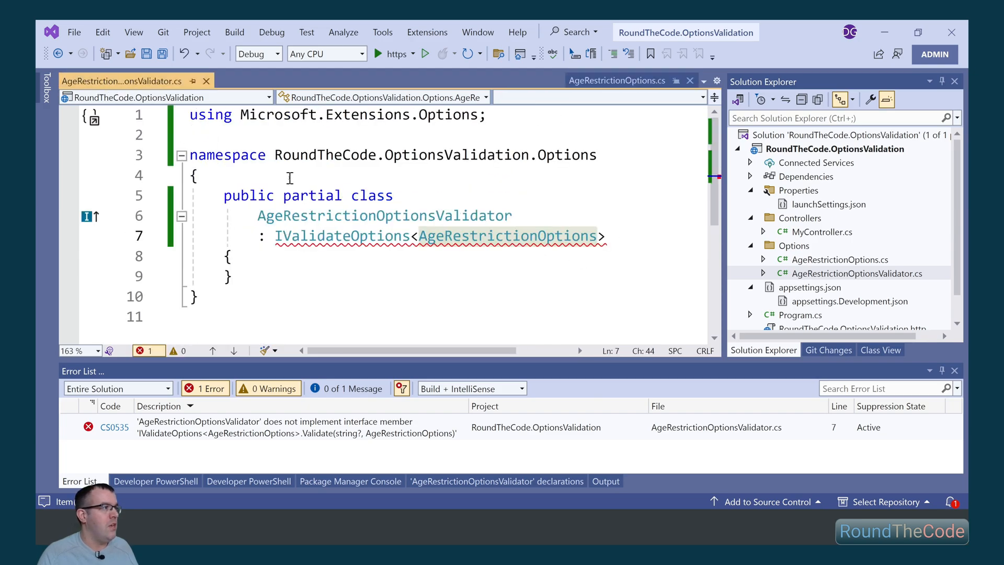
type("[Op")
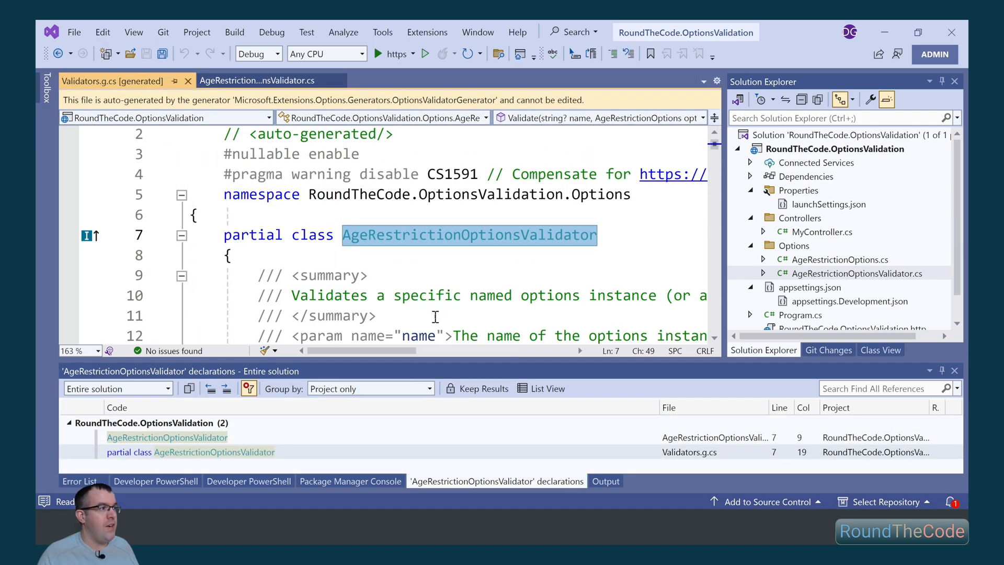
mouse_move(441, 262)
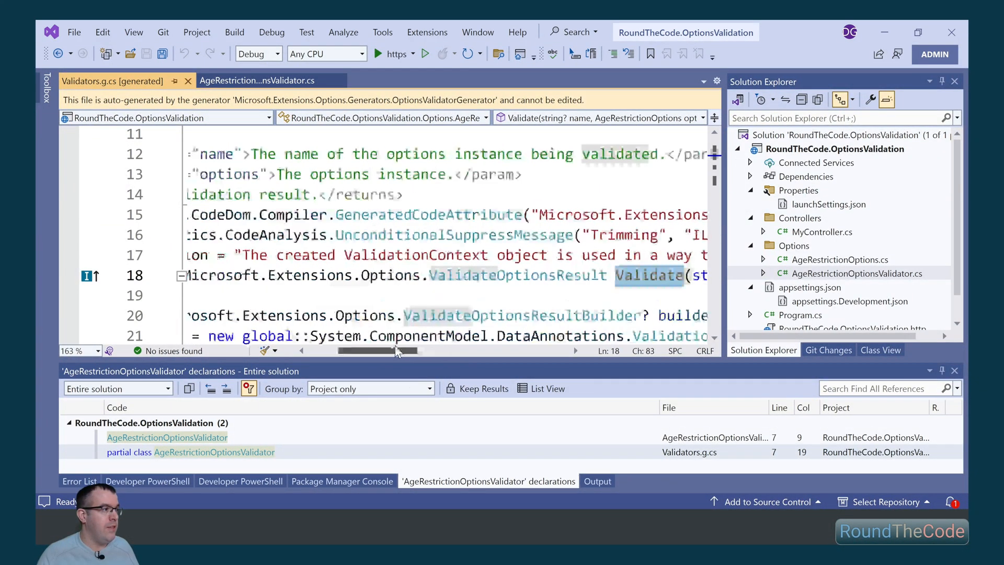
scroll("down", 3)
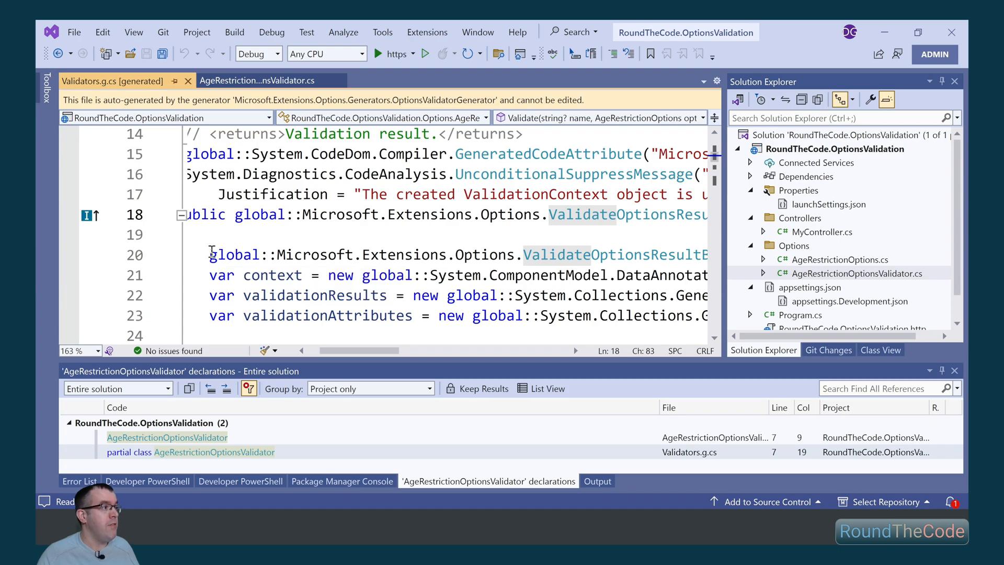
scroll("down", 3)
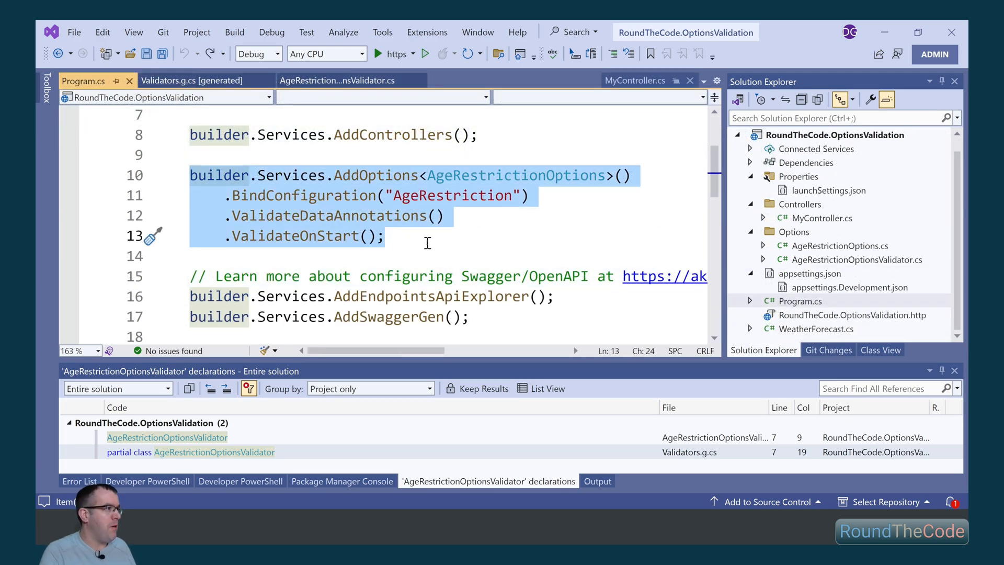
Register Services.Configure<AgeRestrictionOptions> bound to Configuration.GetSection("AgeRestriction").
type("builder.Services.")
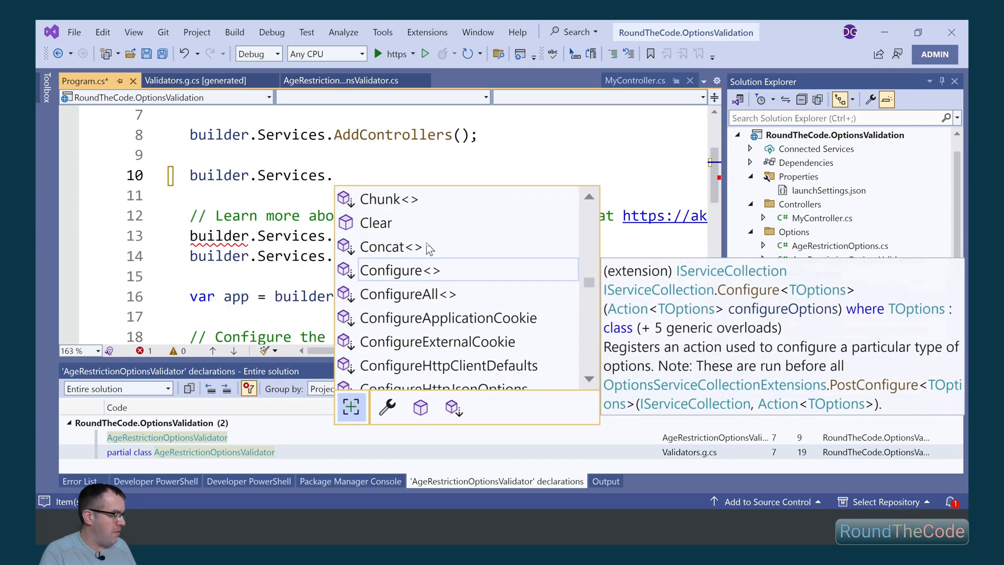
type("Configure<Age>")
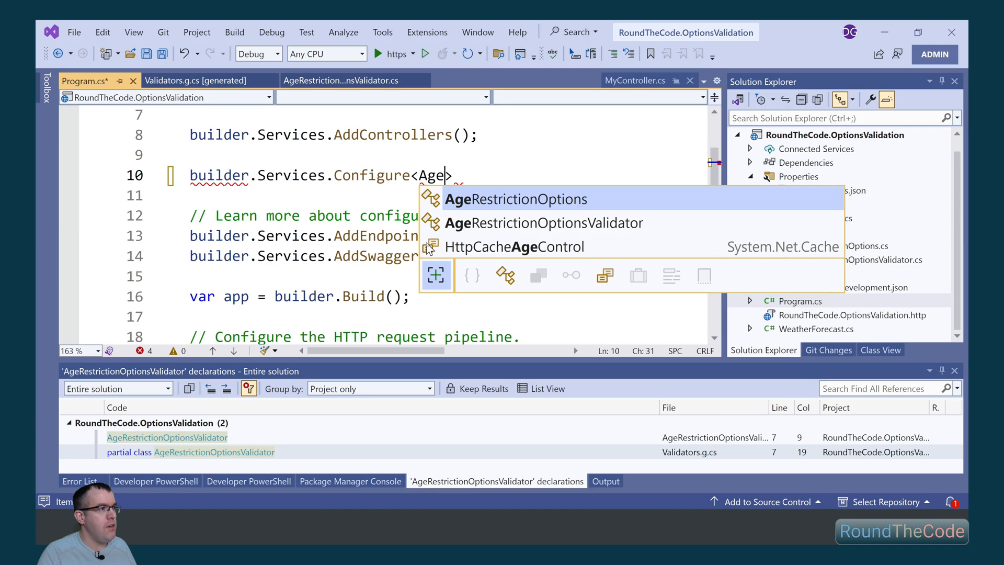
left_click(516, 199)
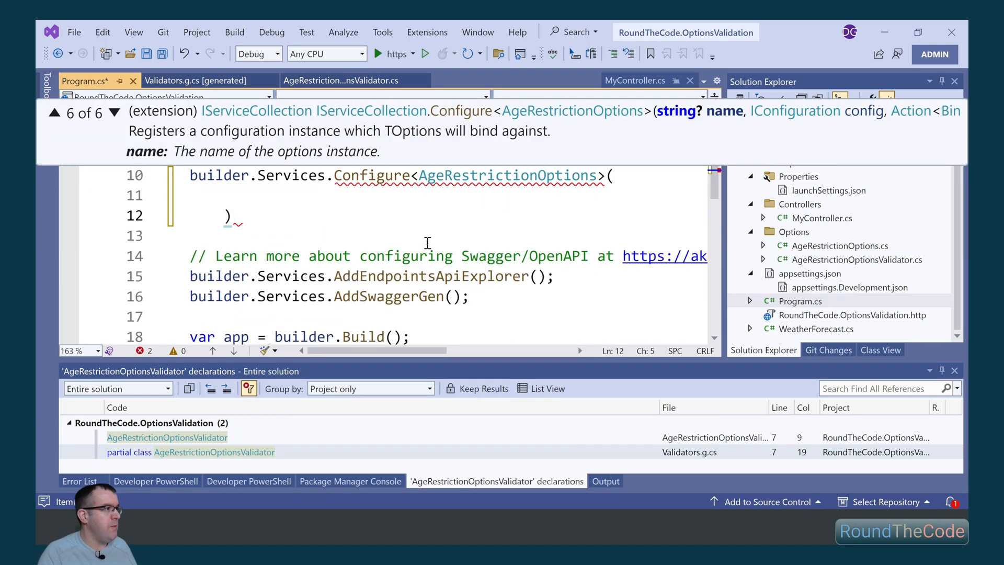
left_click(242, 195)
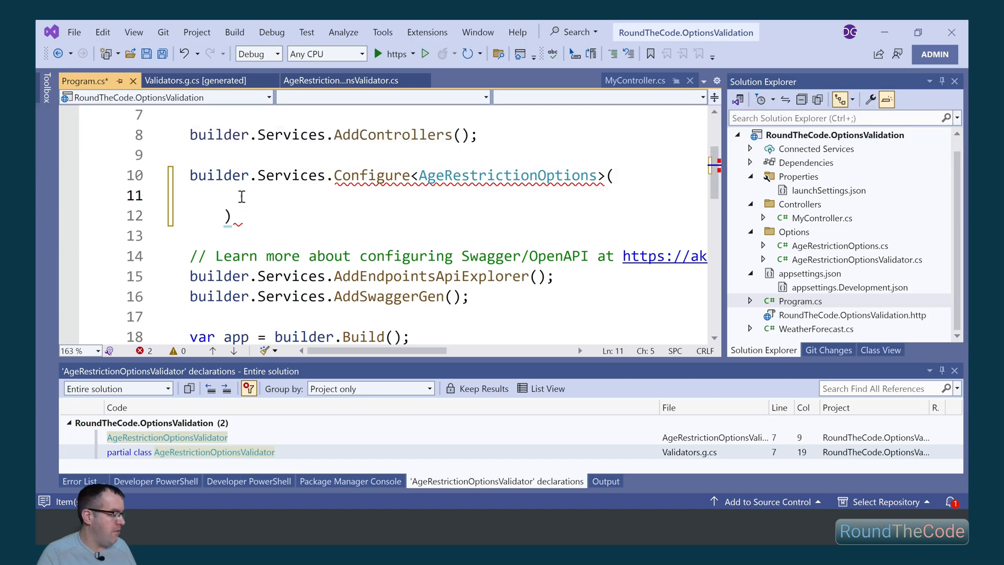
type("builder.")
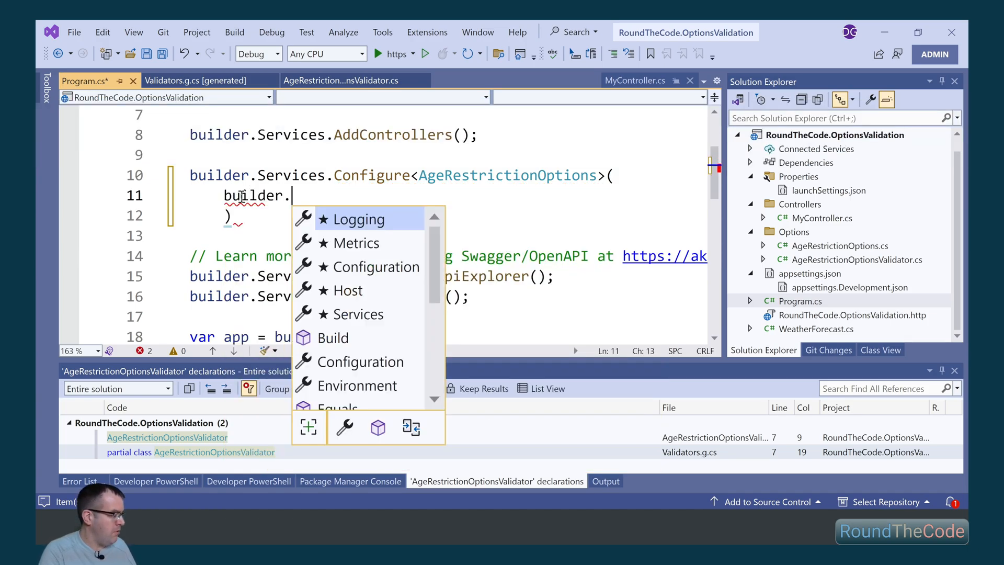
type("Configuration.getse")
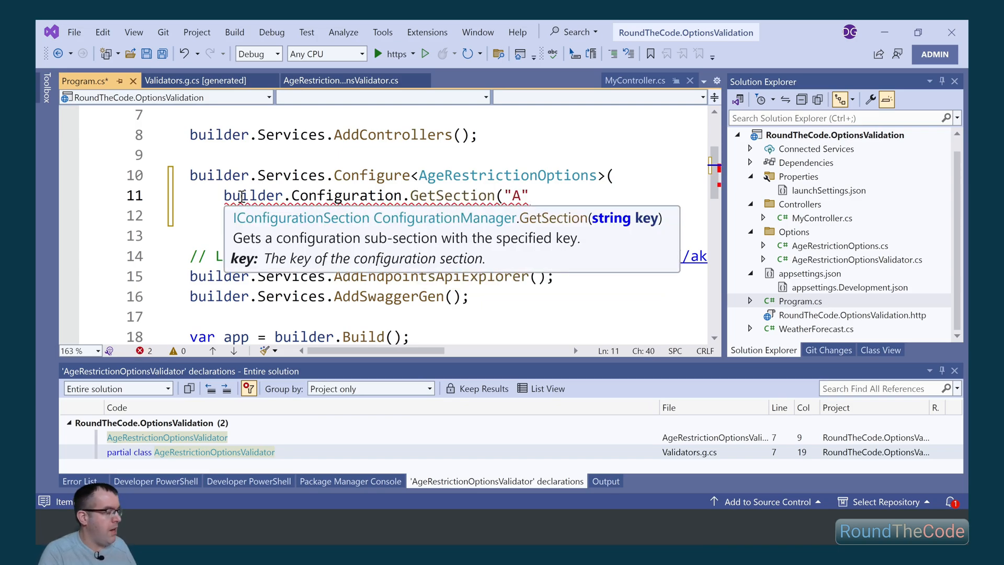
type("geRestriction")
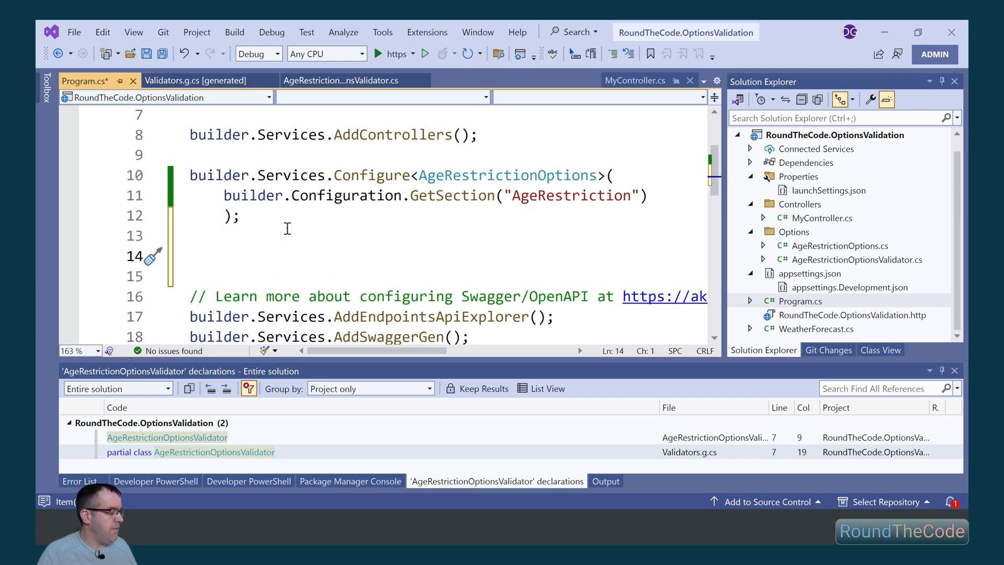
Add AddSingleton<IValidateOptions<AgeRestrictionOptions>, AgeRestrictionOptionsValidator>().
type("builder.Services.")
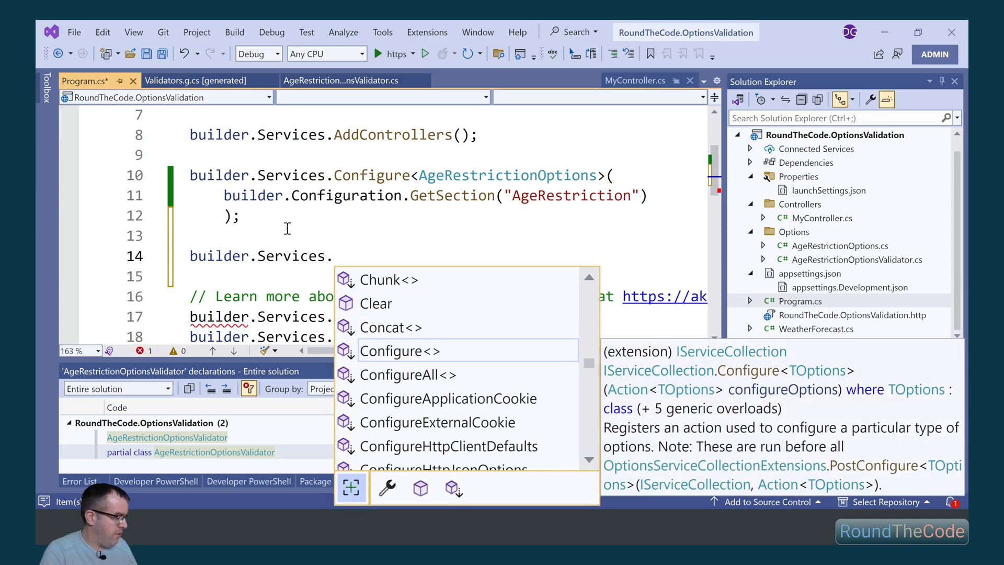
type("AddSingleton<")
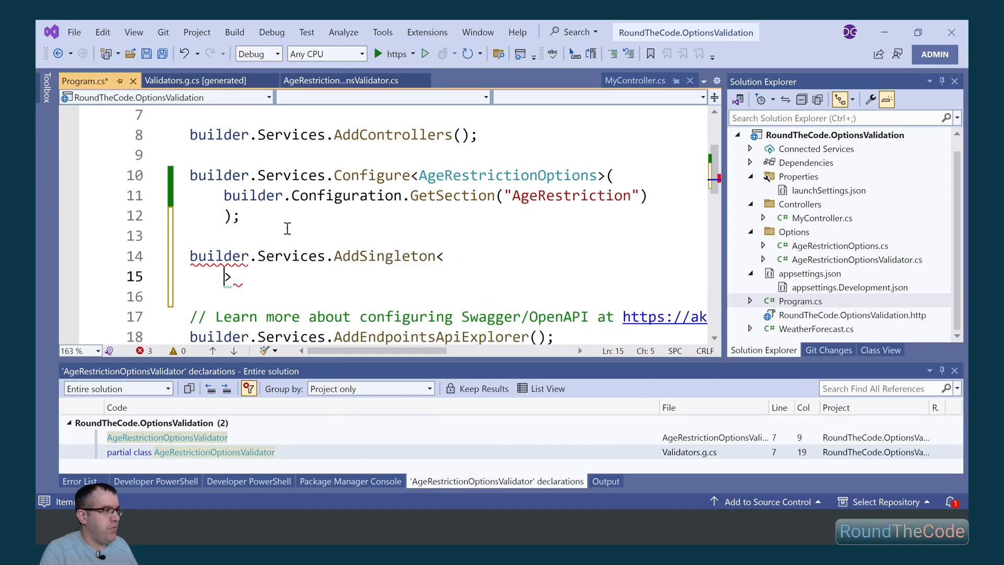
type("IValidateOptions<AgeRestrictionOptions")
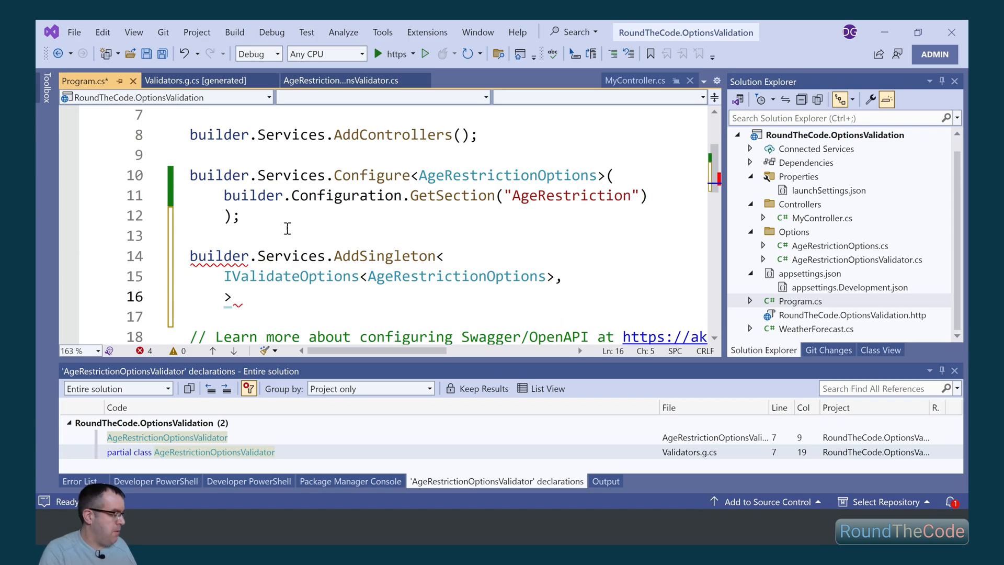
type("AgeRestrictionOptionsValidator")
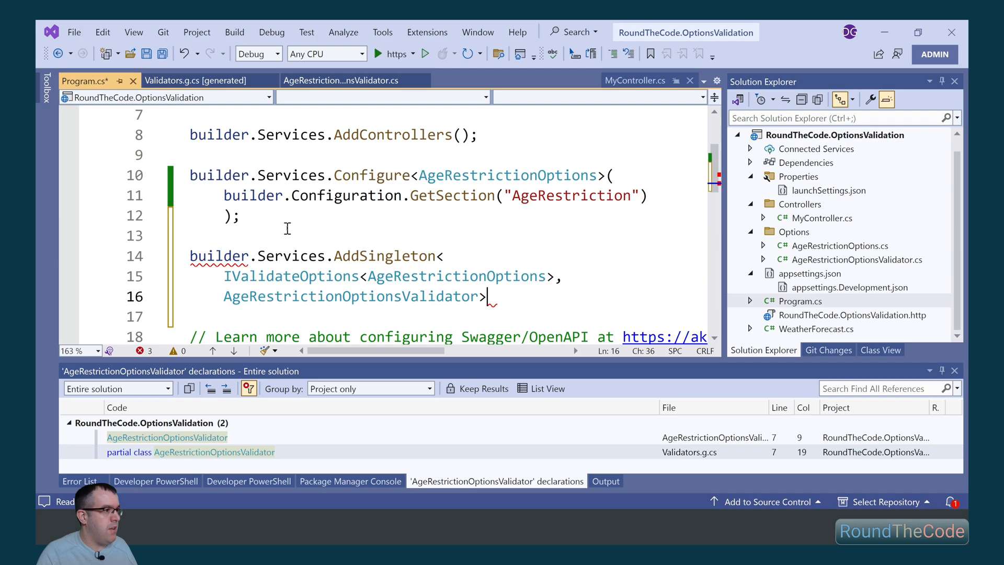
type("();")
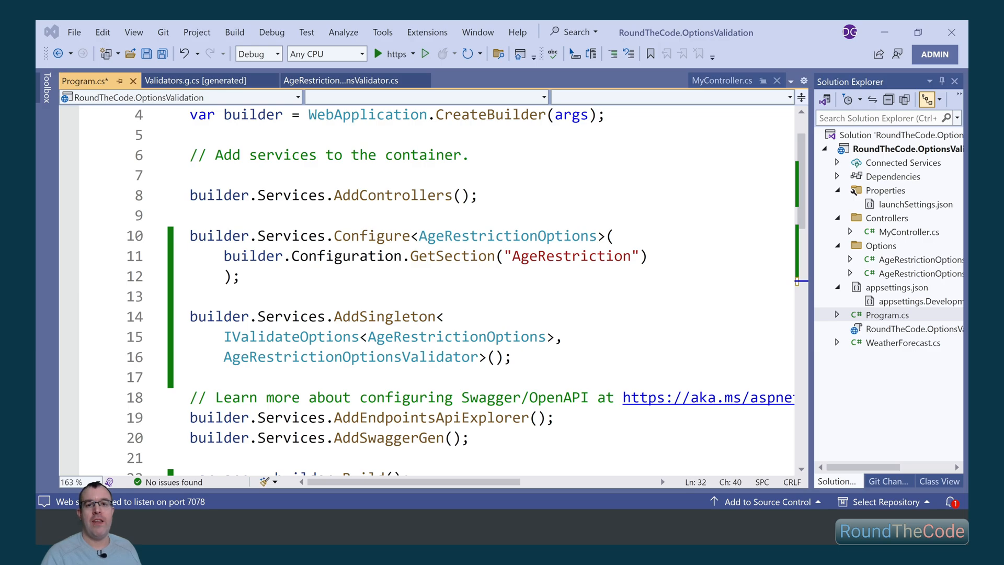
Call Validate(null, ageRestriction.Value) after Build and run, hitting the MinimumAge out-of-range exception.
scroll("down", 3)
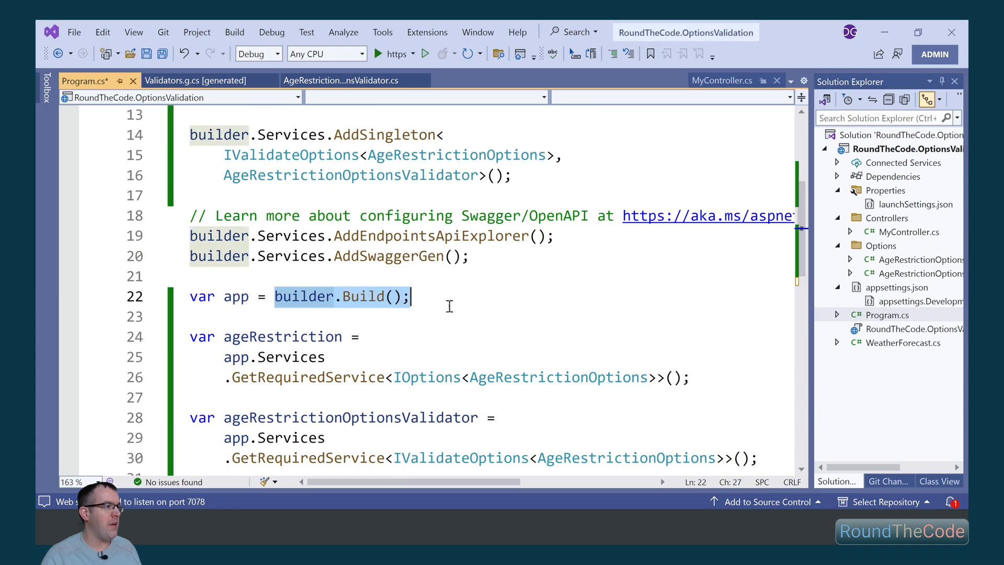
mouse_move(415, 296)
type("ageRestrictionOptionsValidator.Validate(null, ageRestriction.Value);")
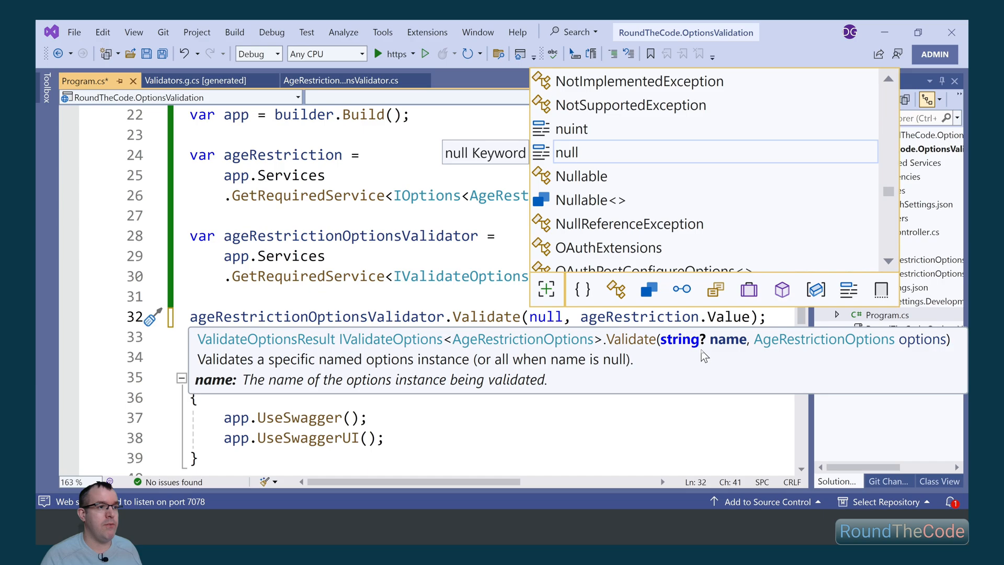
mouse_move(856, 355)
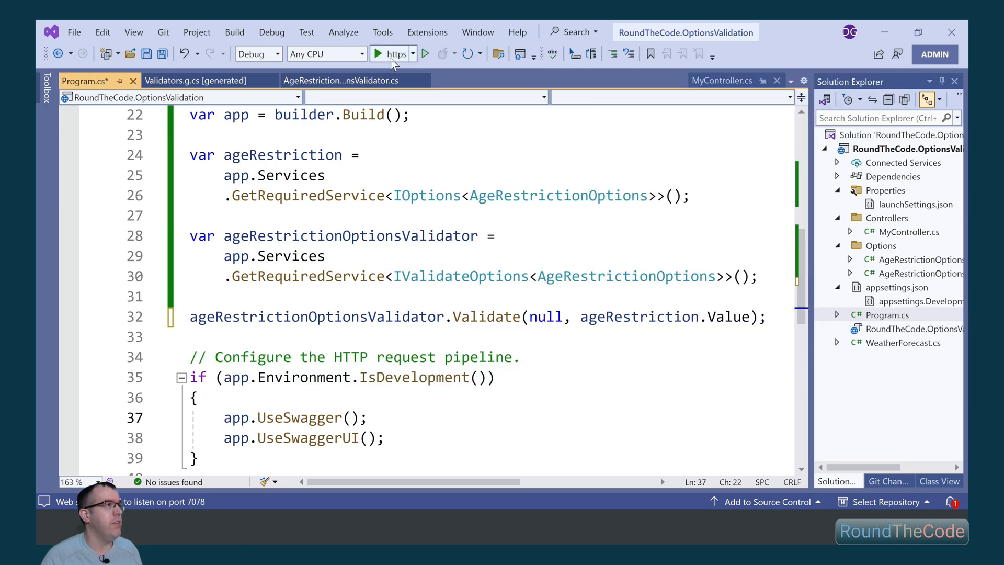
left_click(378, 53)
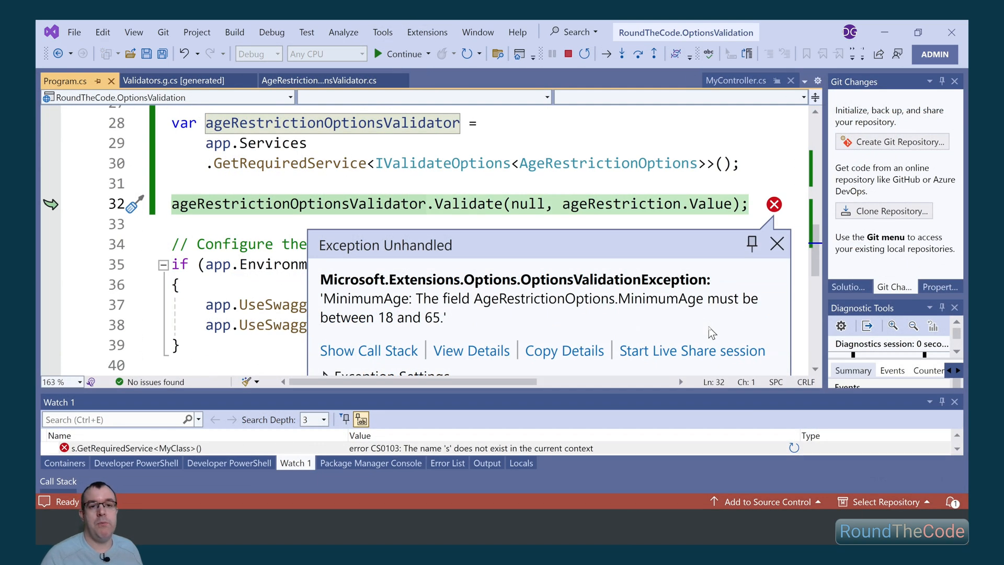